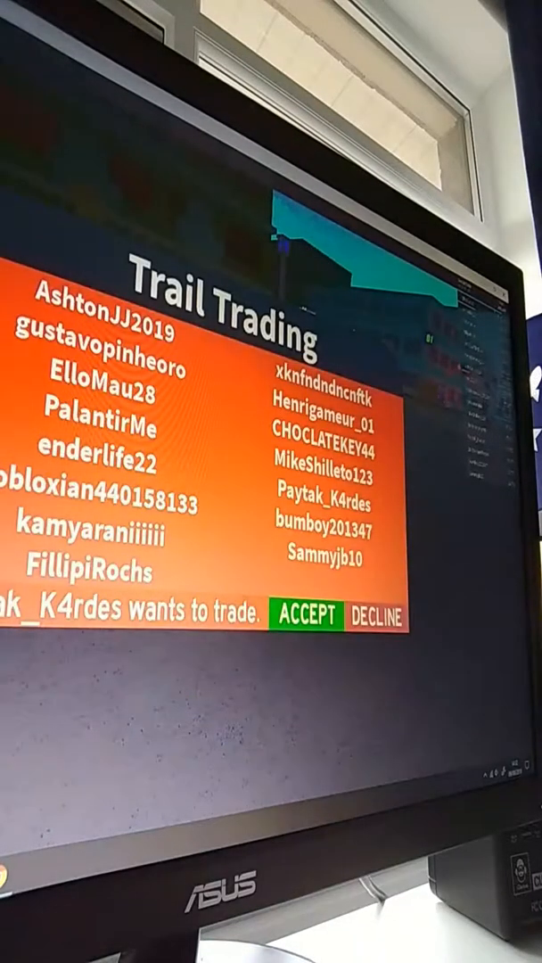
Answer the pending trade request on the Trail Trading screen, obtaining the Cloud trail
left_click(306, 612)
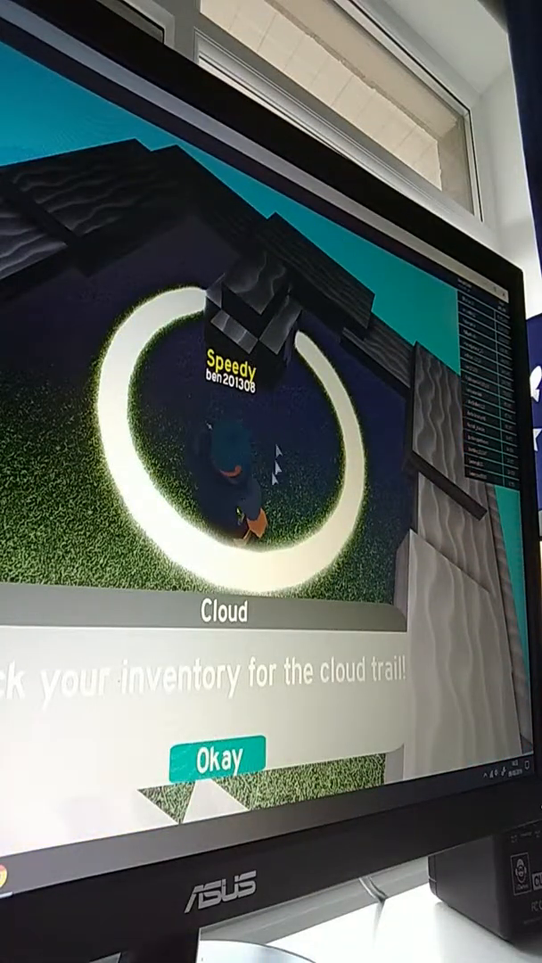
Close the Cloud trail inventory notice with Okay
left_click(218, 756)
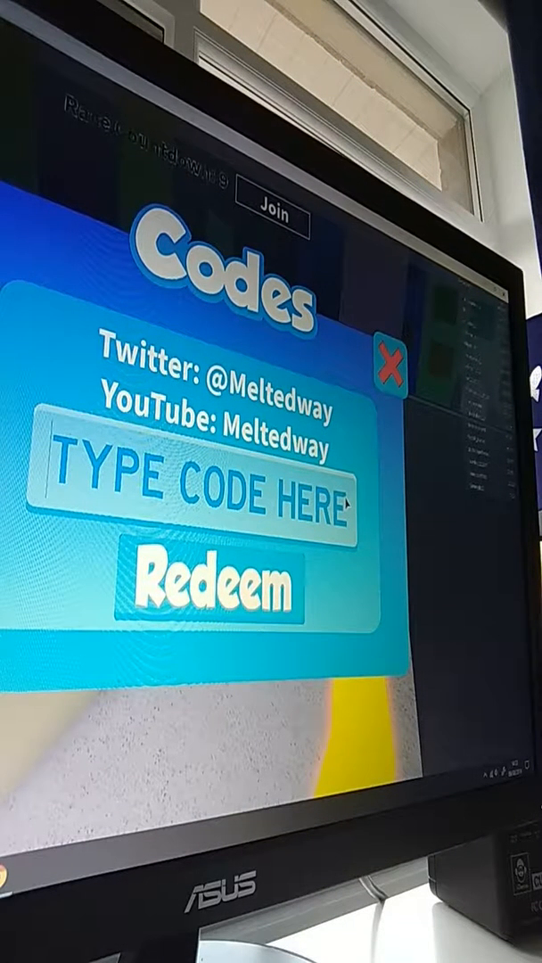
Type 'poo' into the TYPE CODE HERE box of the Codes window
left_click(196, 494)
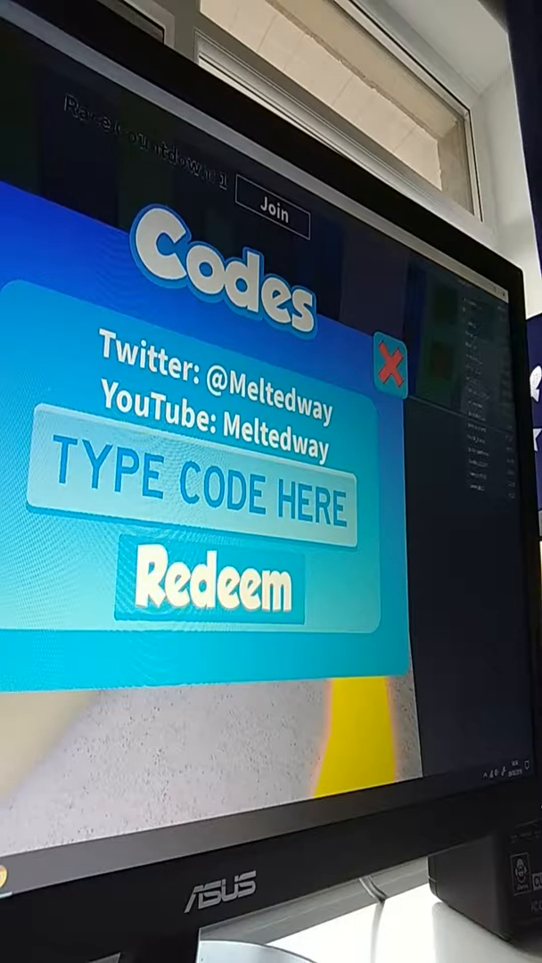
type("poo")
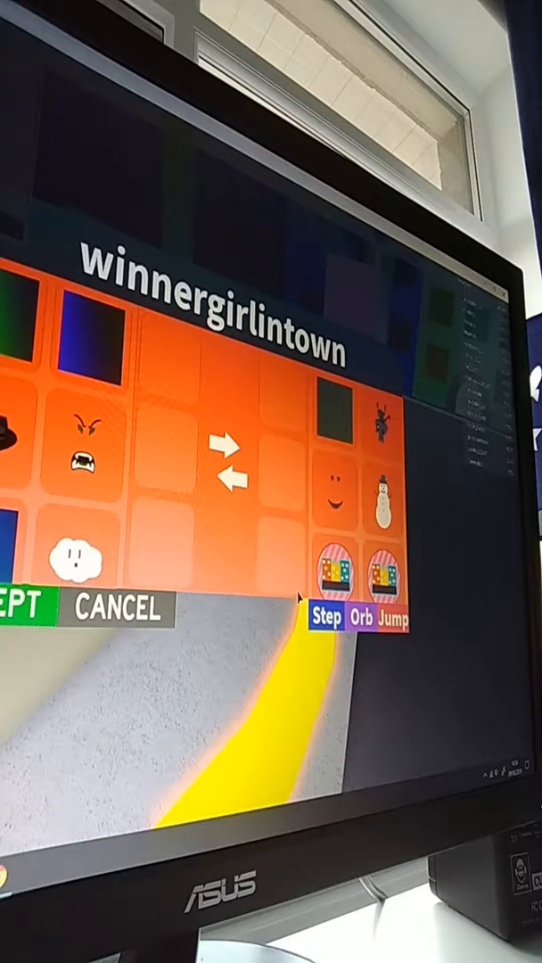
left_click(116, 610)
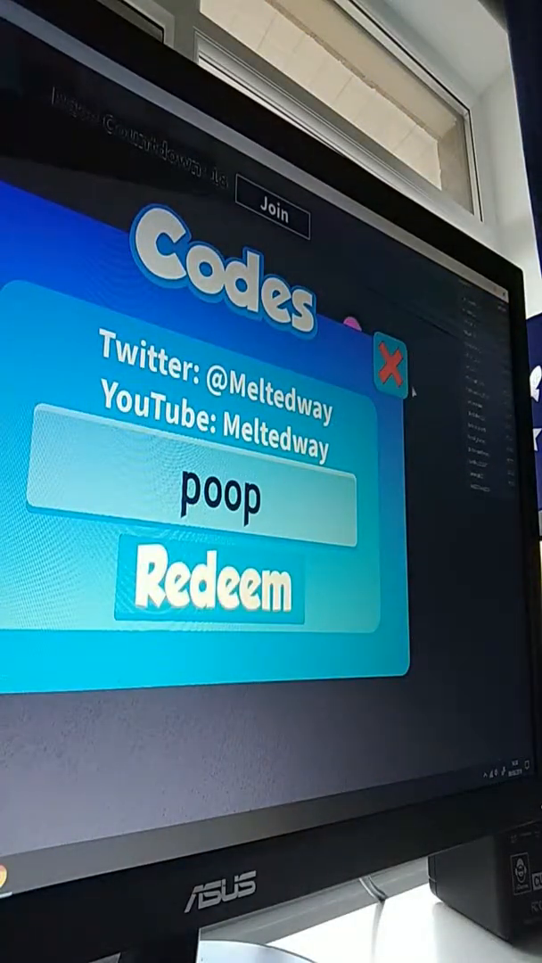
Redeem the code 'poop' in the Codes window
left_click(388, 365)
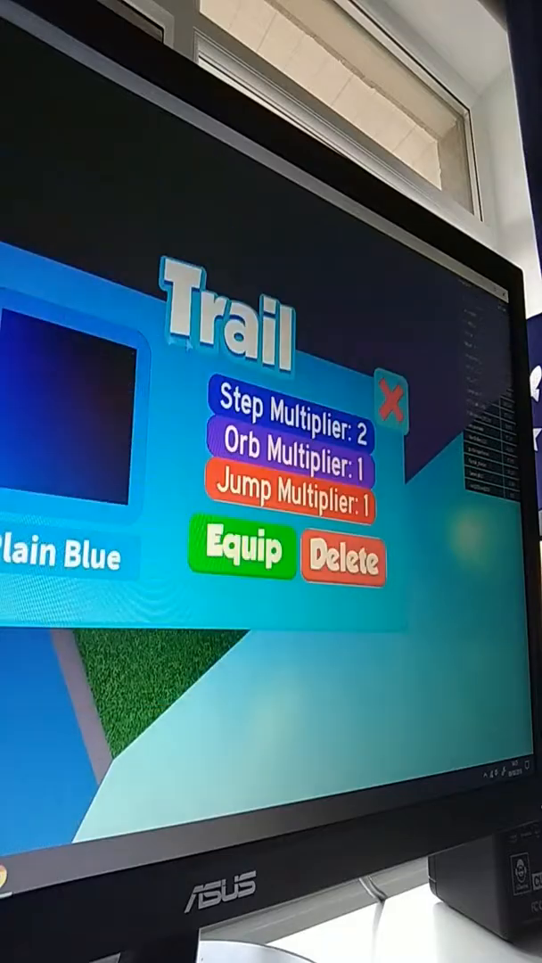
Equip the Plain Blue trail and close its details to return to the race
left_click(395, 407)
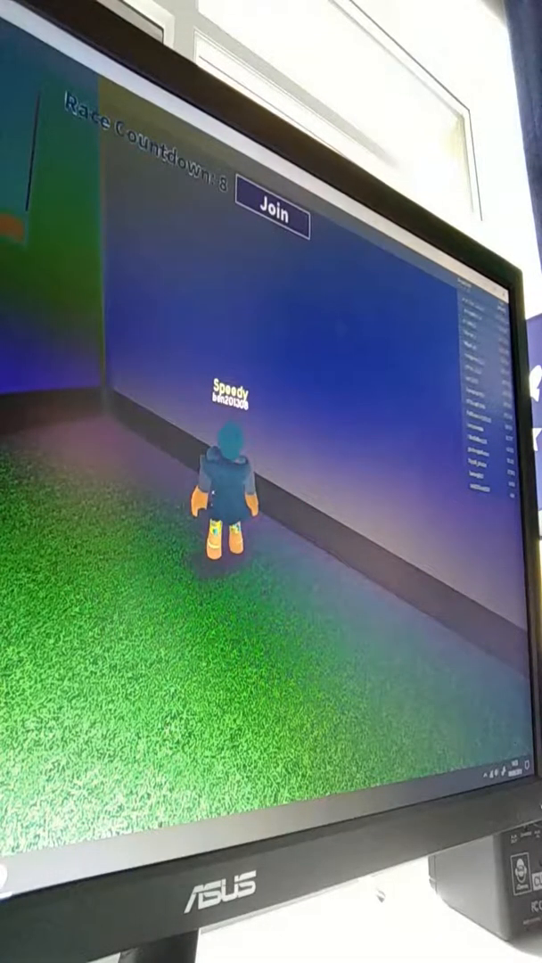
key("Escape")
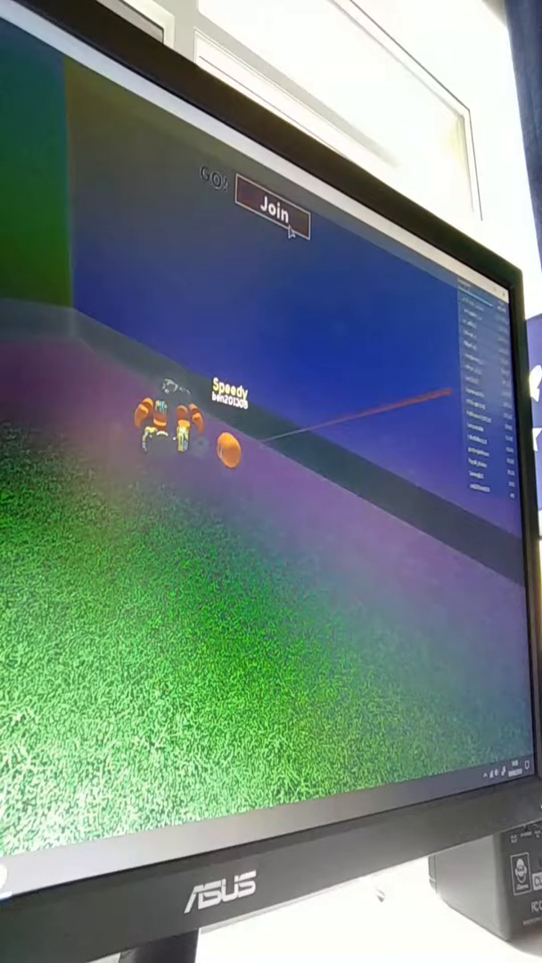
Join the game session from the grassy starting area
left_click(277, 211)
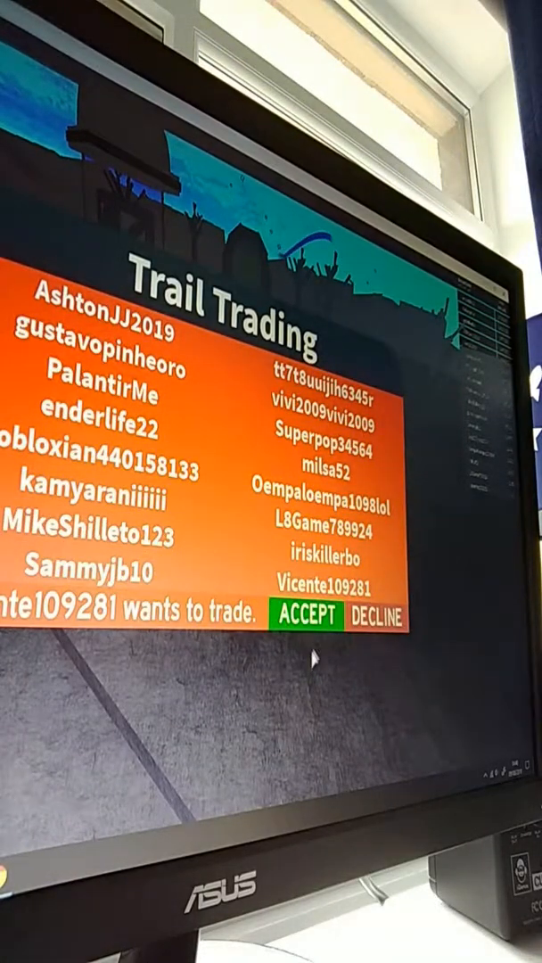
left_click(308, 615)
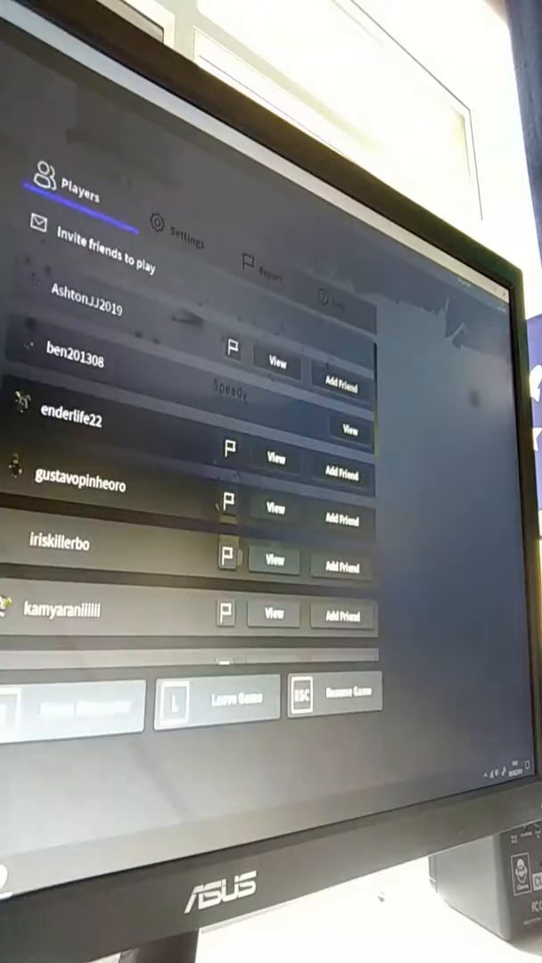
Leave the walking-simulator game and confirm, returning to the Roblox home page
left_click(231, 696)
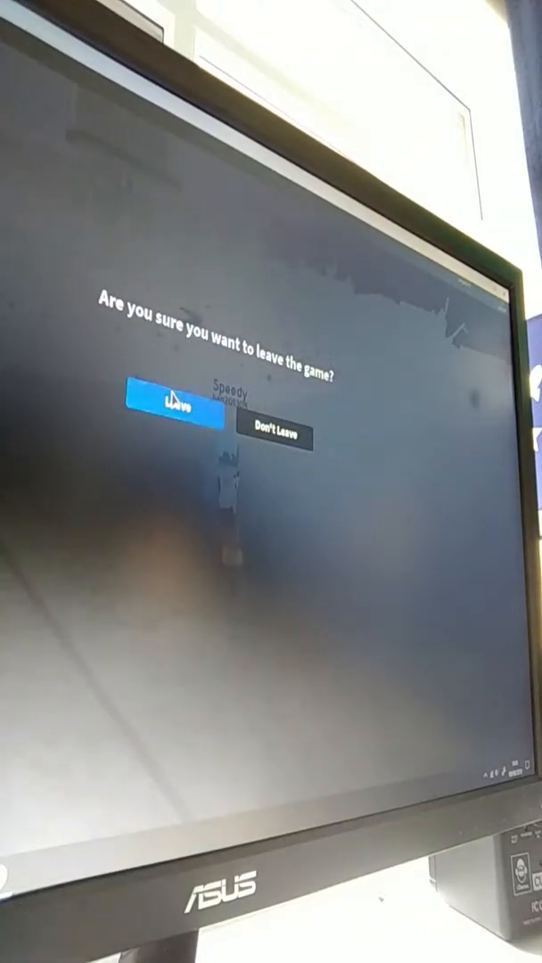
left_click(162, 410)
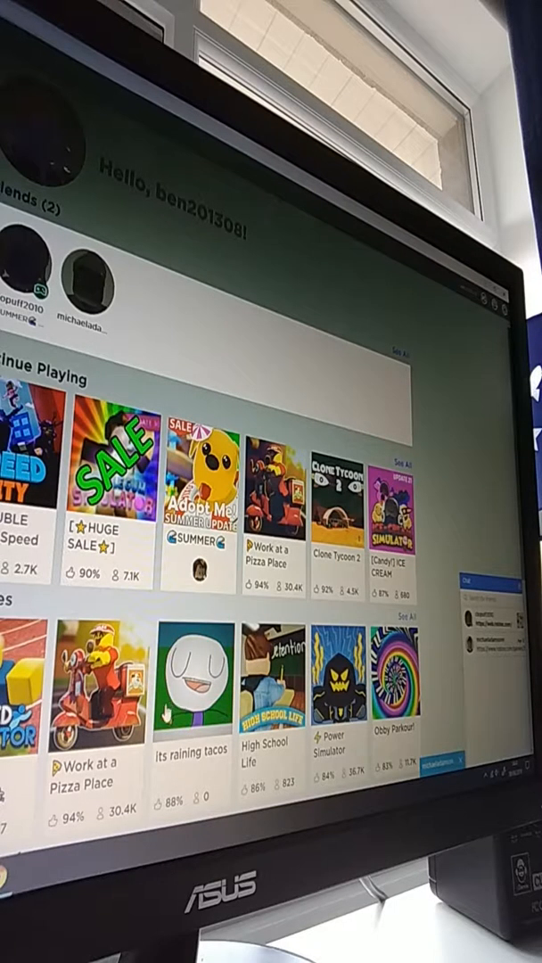
Scroll the home page and launch 2 Player Fortnite Tycoon
scroll("down", 3)
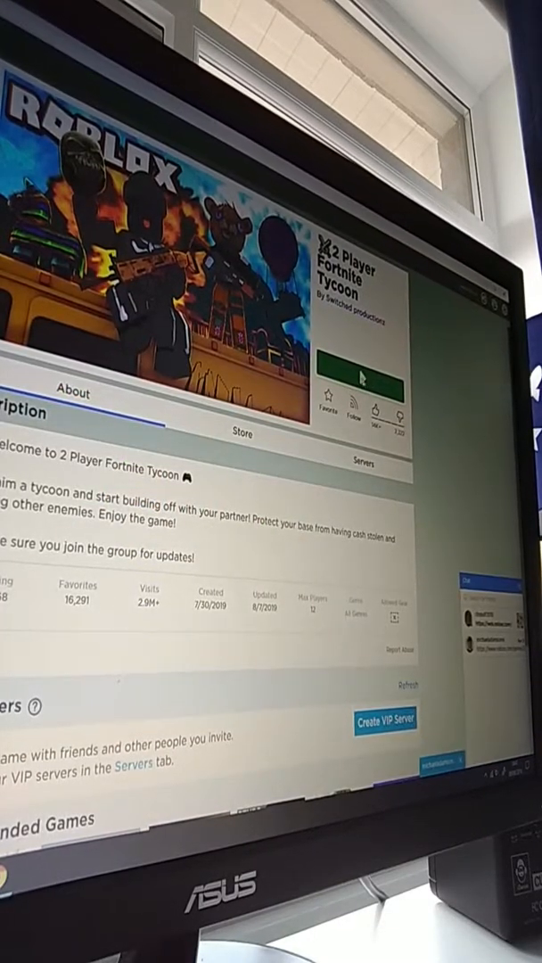
left_click(360, 366)
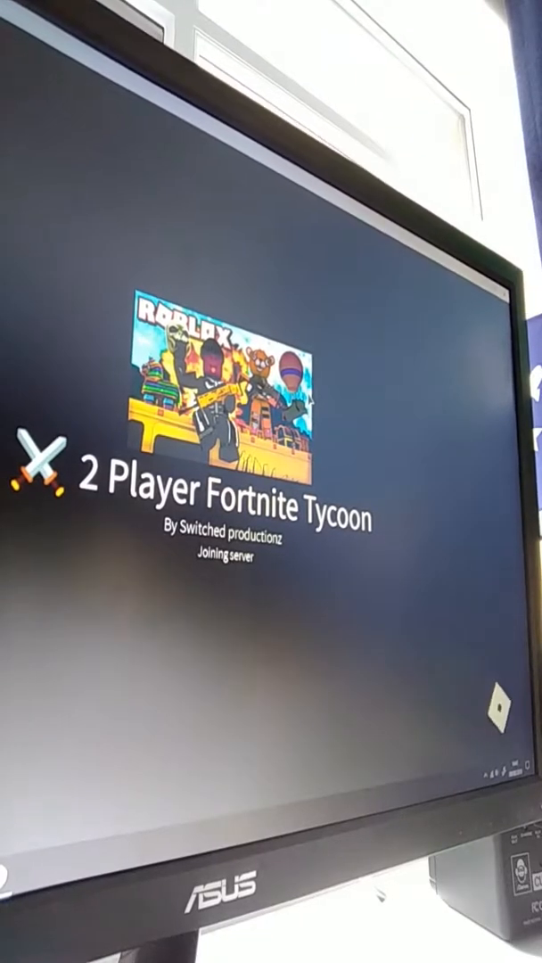